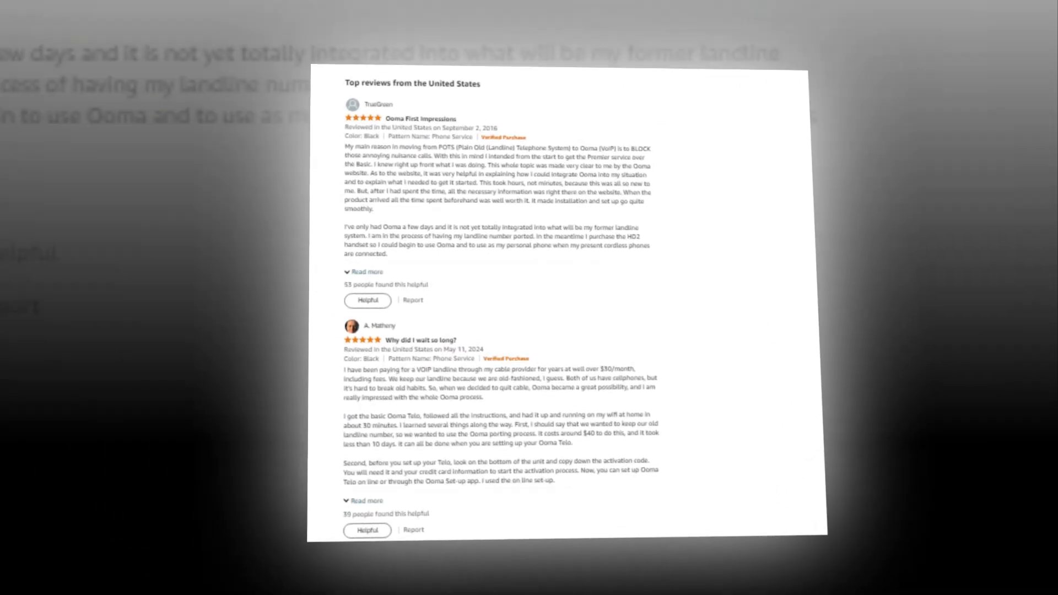
{"action": "scroll", "scroll_direction": "down", "scroll_amount": 3}
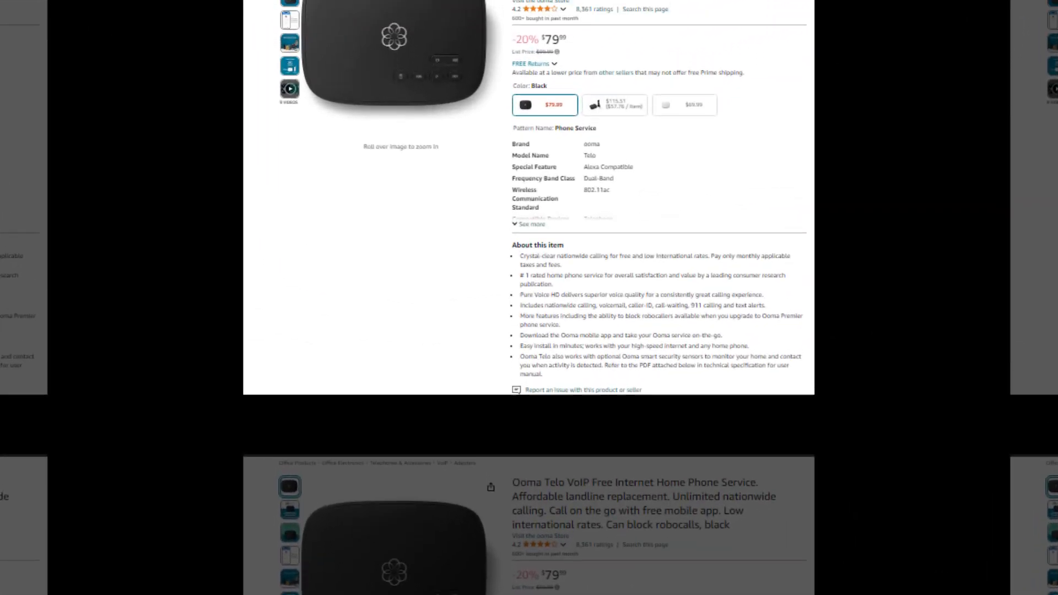
{"action": "scroll", "scroll_direction": "up", "scroll_amount": 3}
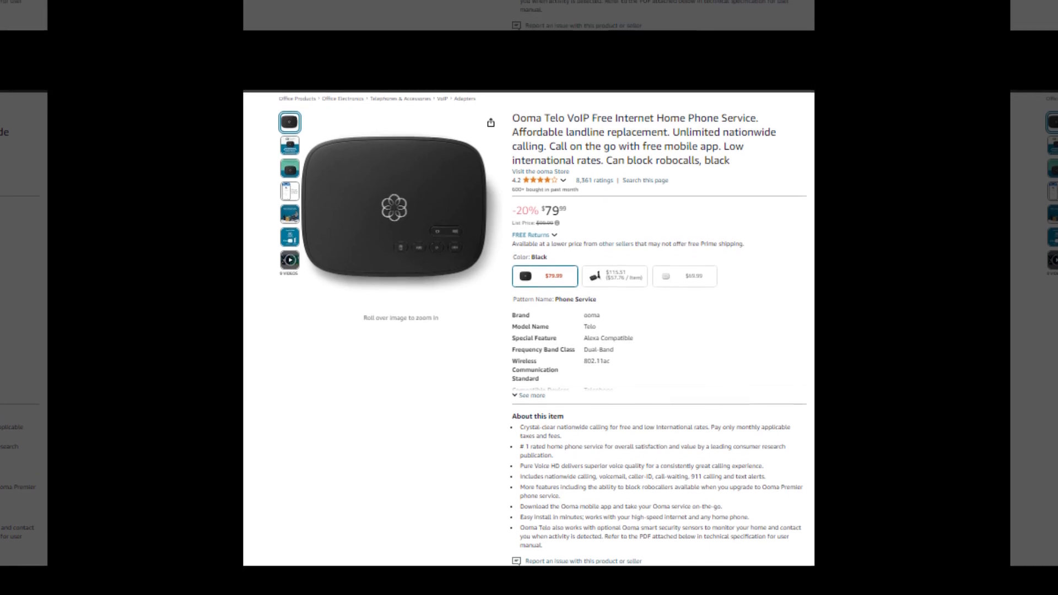
{"action": "scroll", "scroll_direction": "down", "scroll_amount": 3}
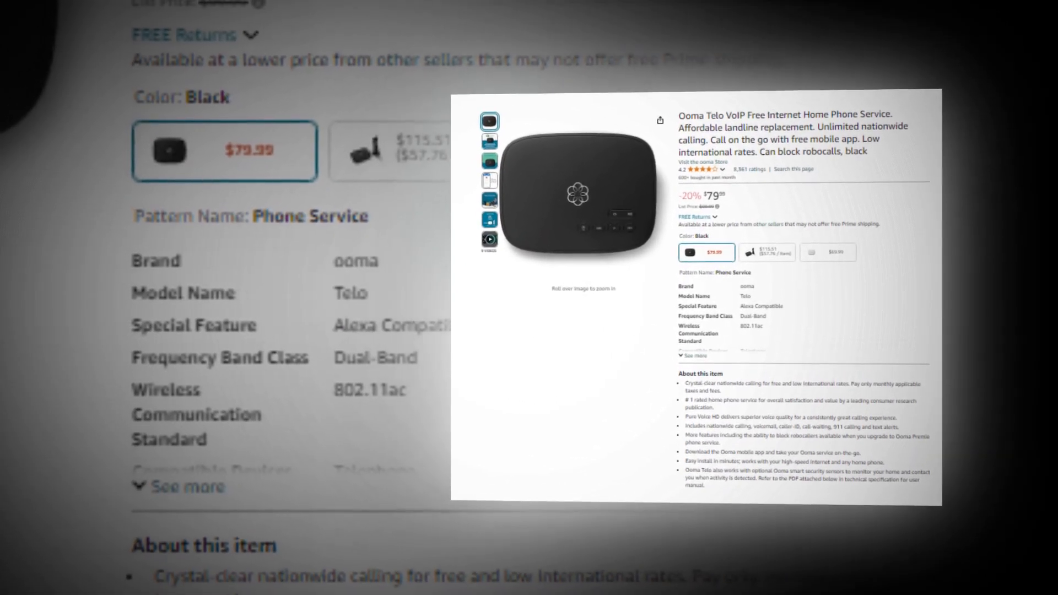
{"action": "scroll", "scroll_direction": "down", "scroll_amount": 3}
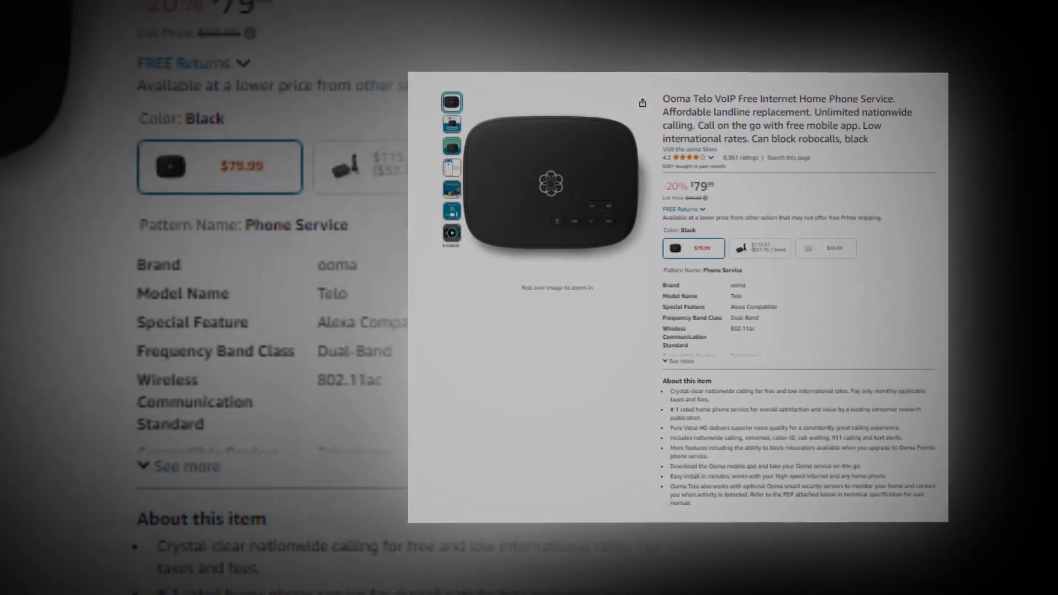